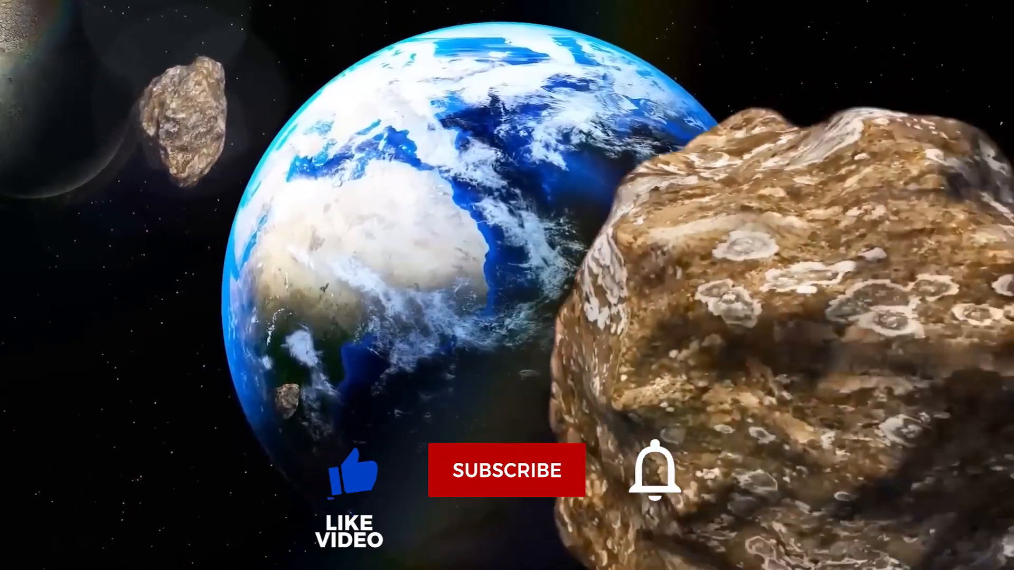
- Play the outro until the prompt shows Subscribed and the bell icon turns orange
left_click(507, 470)
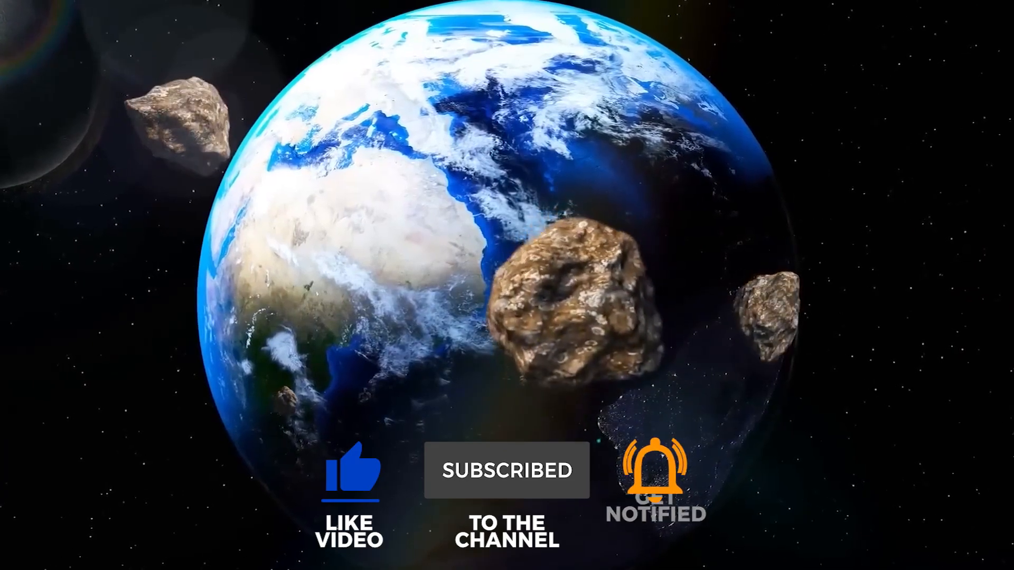